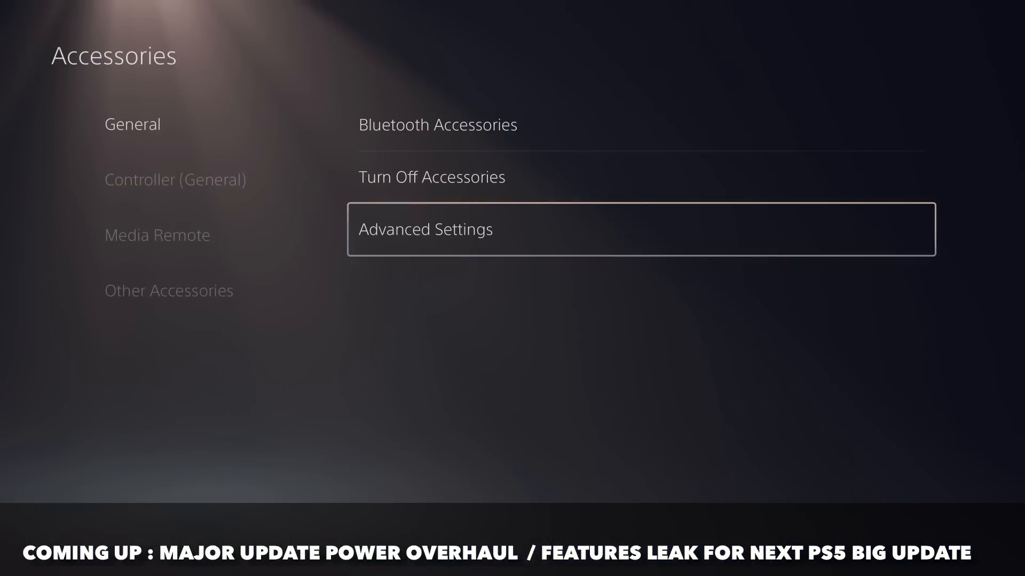
Go through the DualSense Edge function button guide into Profile 1's button assignment customization.
{"action": "left_click", "coordinate": [425, 229]}
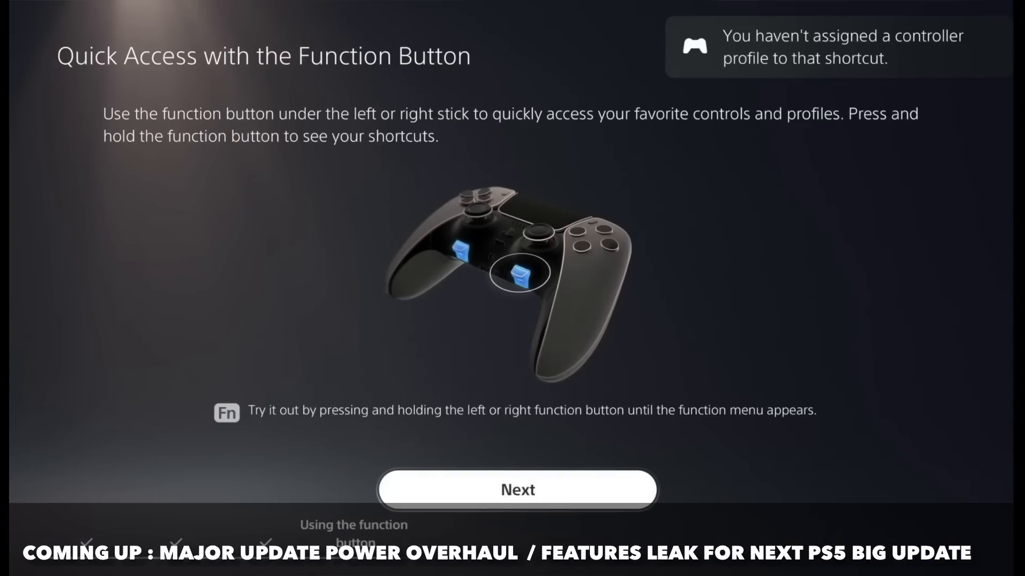
{"action": "left_click", "coordinate": [517, 490]}
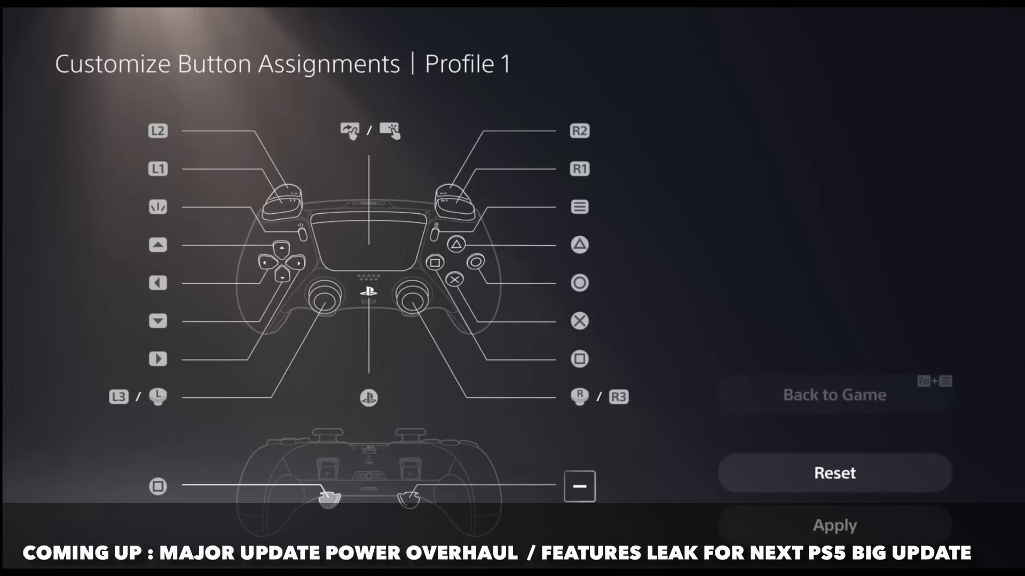